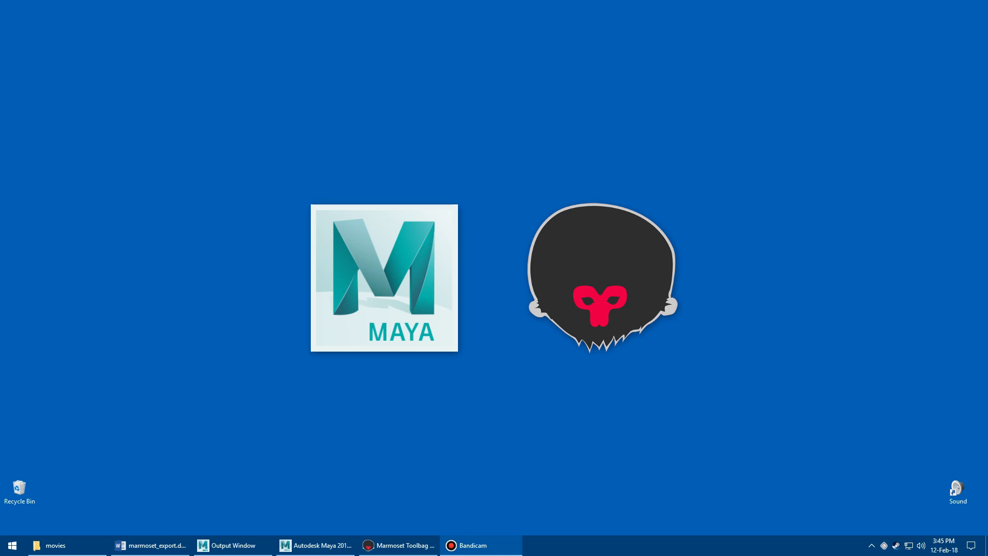
# - Move past the intro card to the Maya scene with the no_sub_d_for_you1 bottle
pyautogui.moveTo(403, 281); pyautogui.dragTo(511, 265)
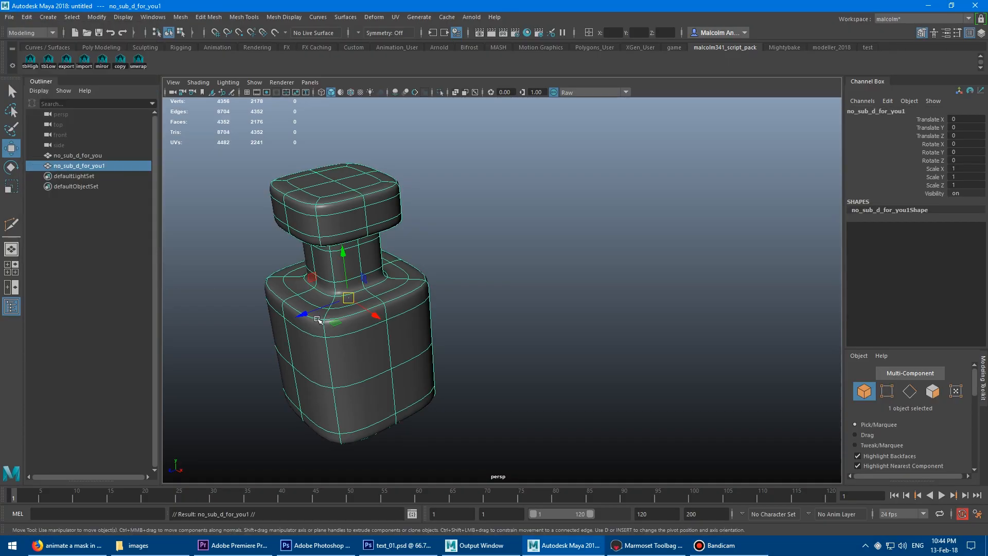
# - Export the smoothed bottle to test.fbx with the export shelf button
pyautogui.click(96, 17)
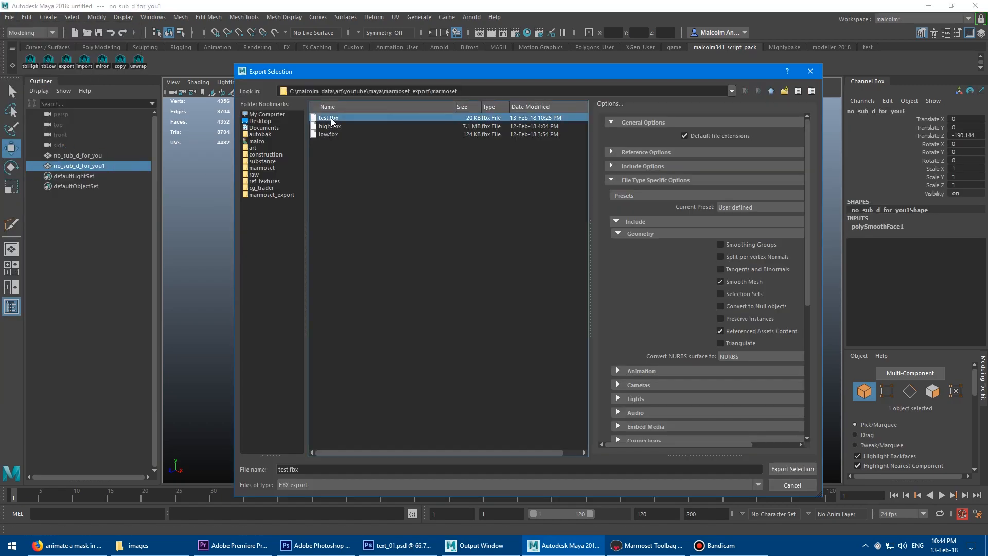
pyautogui.click(791, 468)
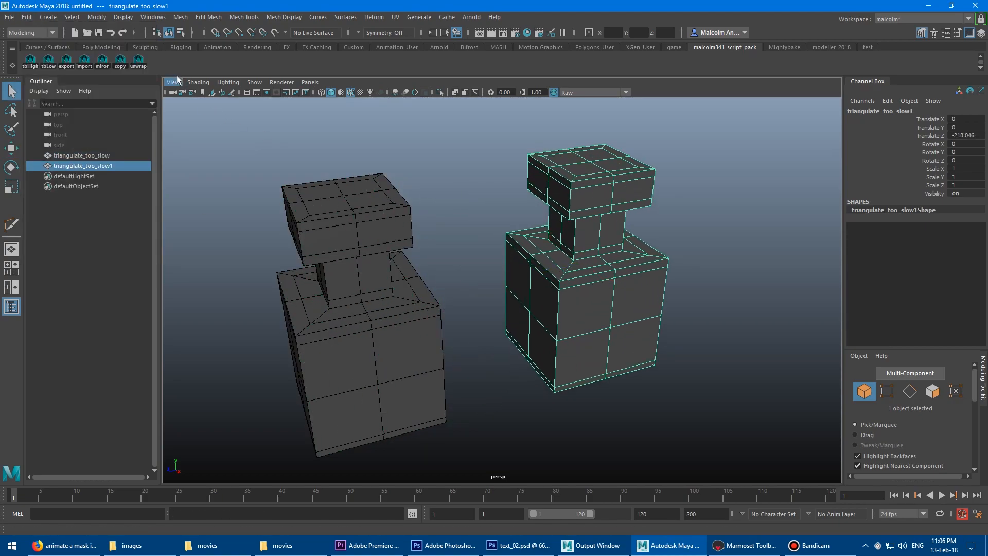
# - Run a Mesh menu operation on the triangulate_too_slow pieces of the stacked test model
pyautogui.click(9, 17)
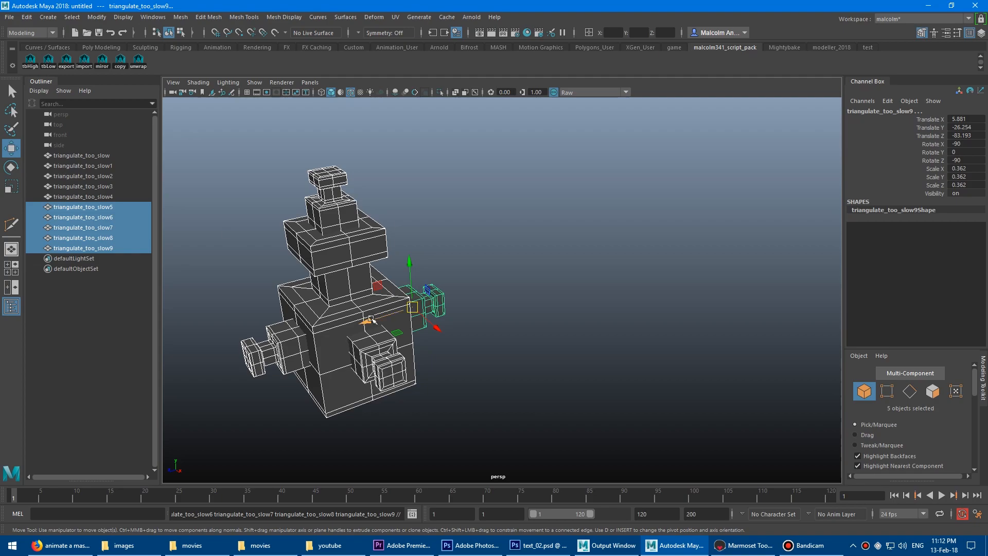
pyautogui.click(180, 17)
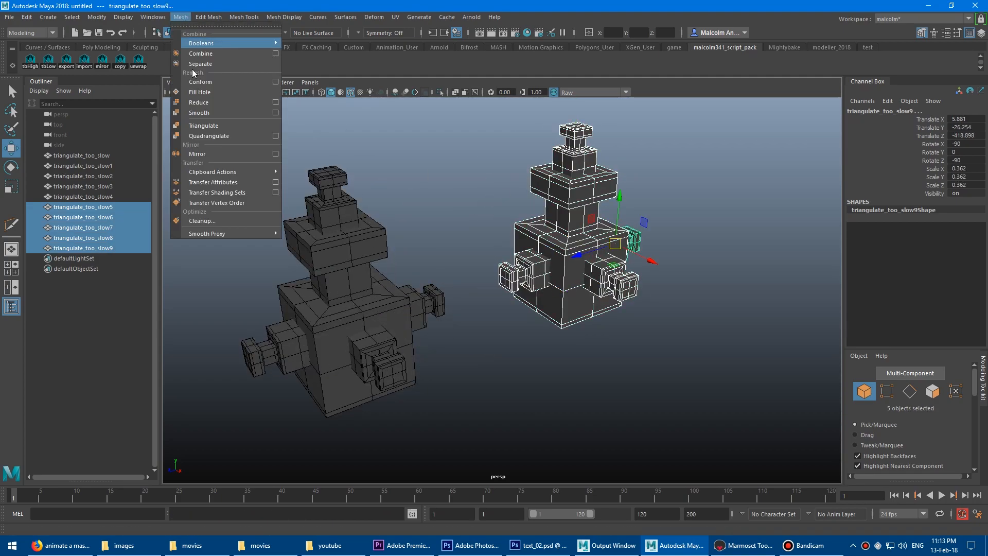
pyautogui.click(9, 17)
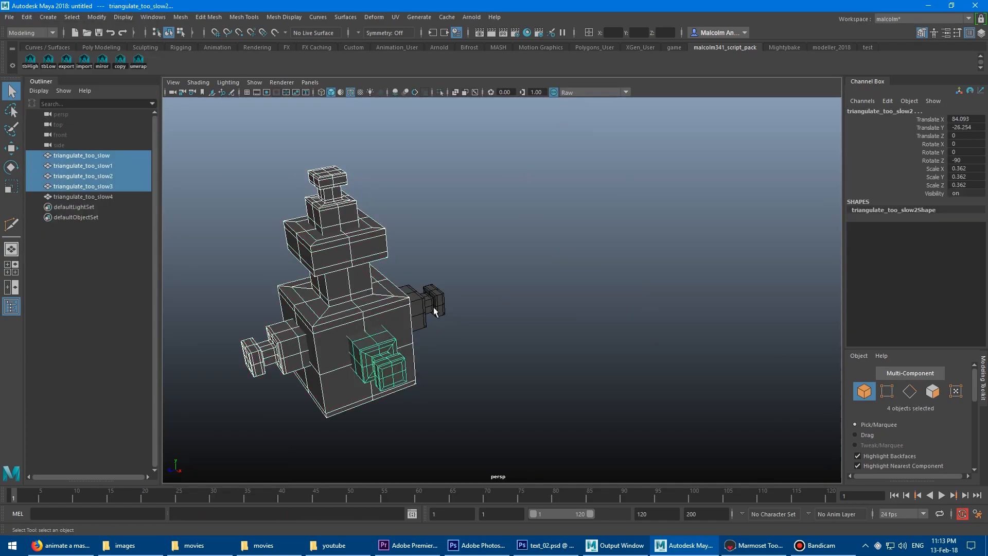
pyautogui.click(952, 6)
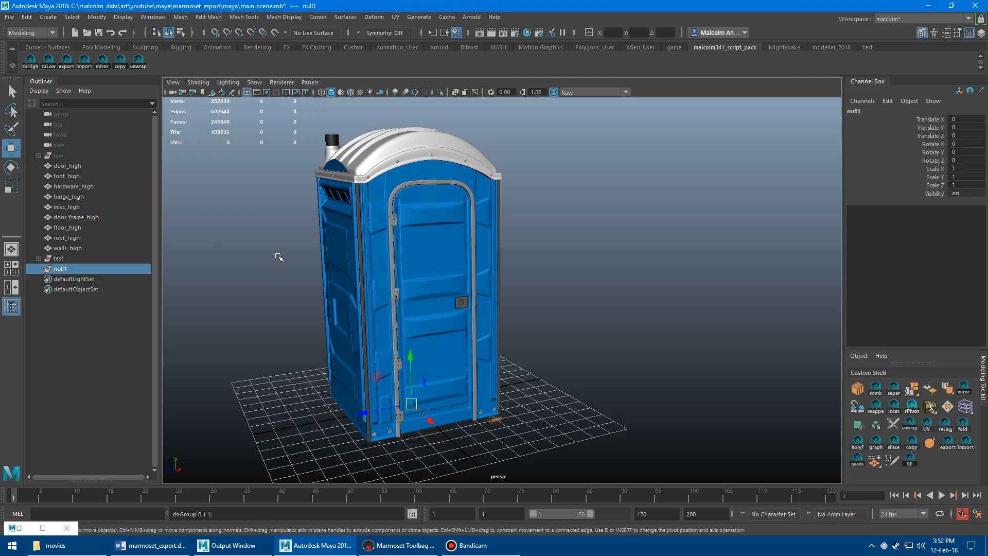
# - Group the porta-potty's high parts as high_poly and rename the low group low_poly
pyautogui.click(67, 247)
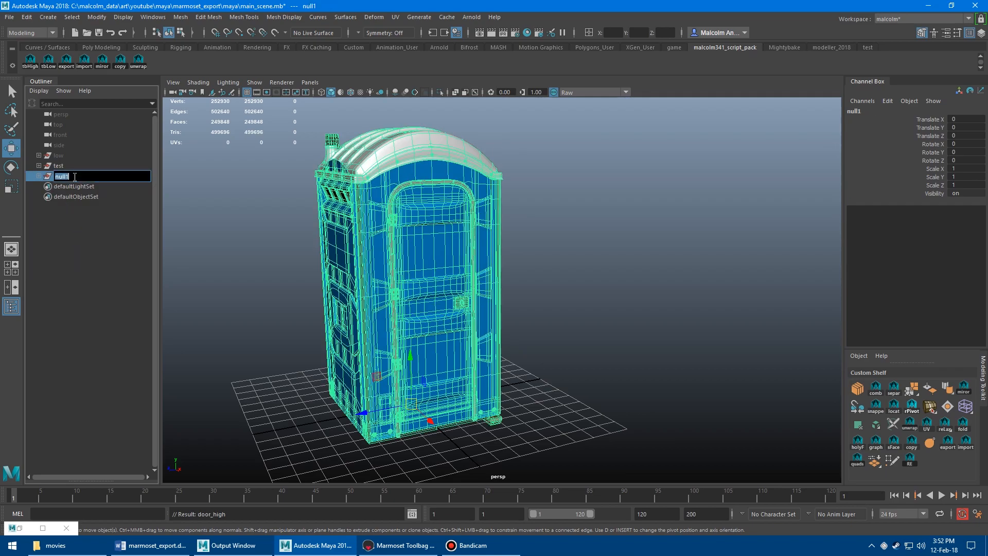
pyautogui.write('high_poly')
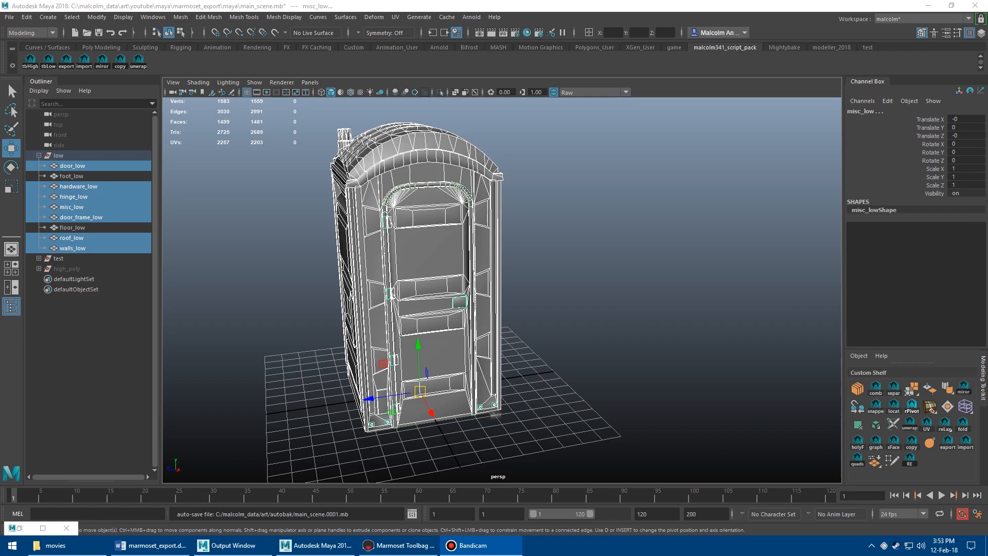
pyautogui.doubleClick(59, 155)
pyautogui.write('_poly')
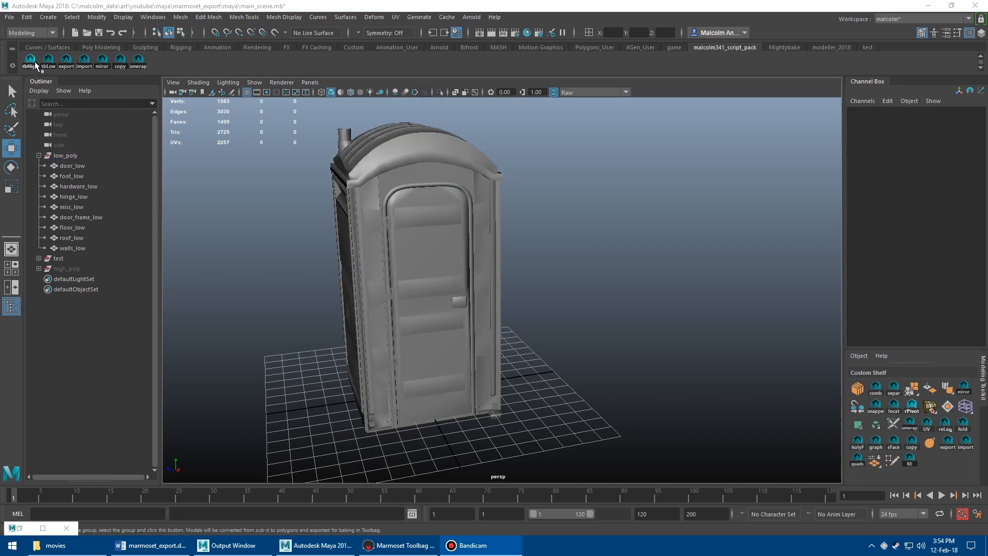
# - Export the low_poly group through tbLow, replace low.fbx, and collapse the group
pyautogui.click(65, 154)
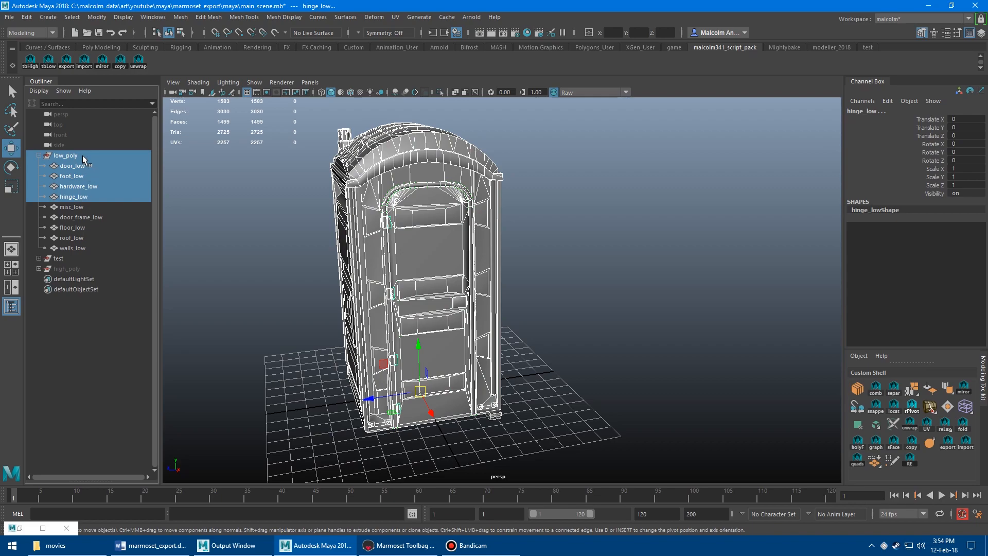
pyautogui.click(65, 155)
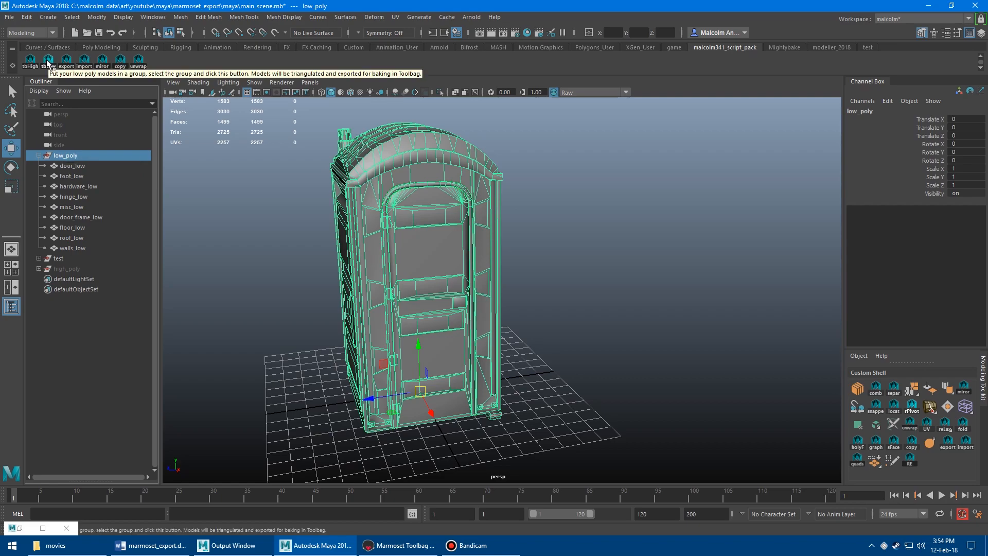
pyautogui.click(65, 61)
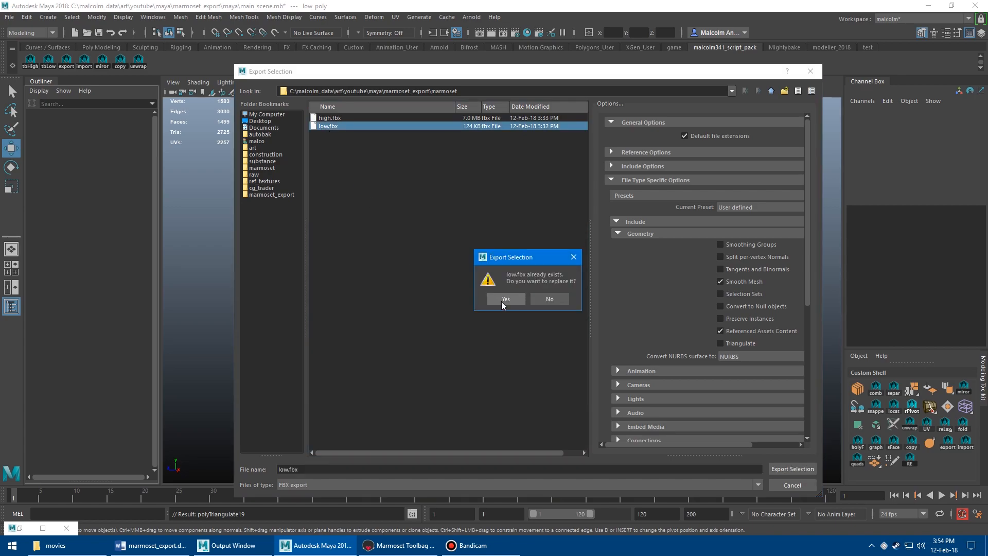
pyautogui.click(505, 299)
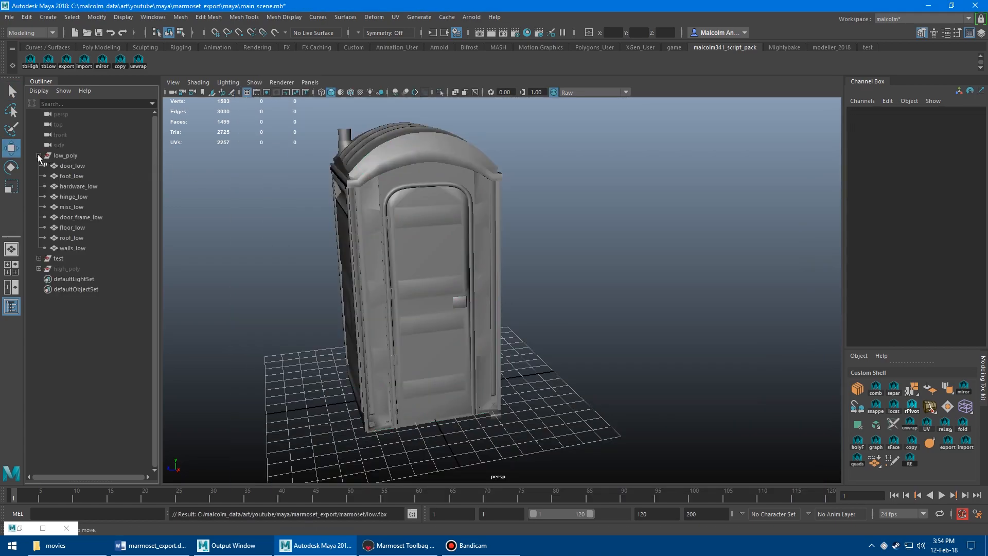
pyautogui.click(67, 176)
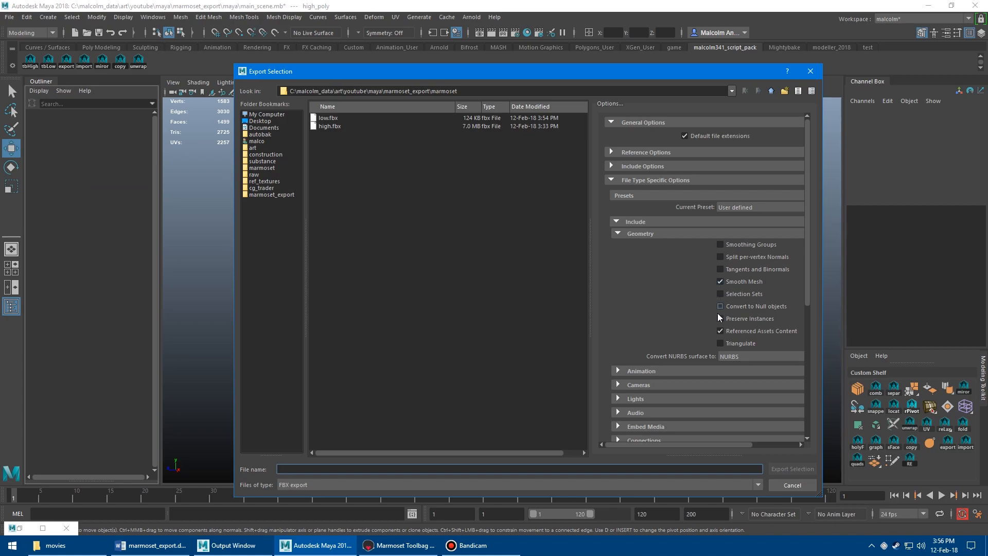
# - Review the FBX geometry options and export high_poly as high.fbx
pyautogui.click(719, 305)
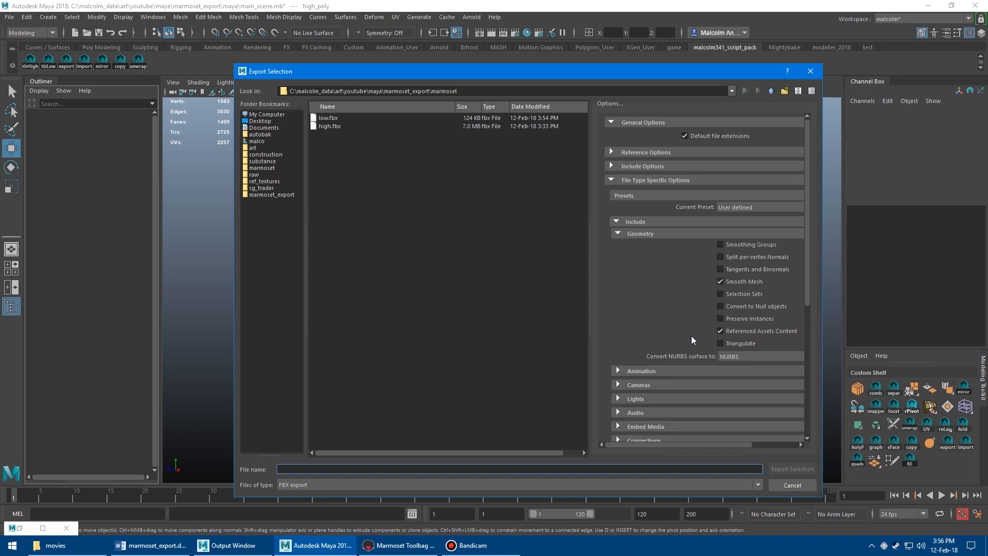
pyautogui.moveTo(692, 337)
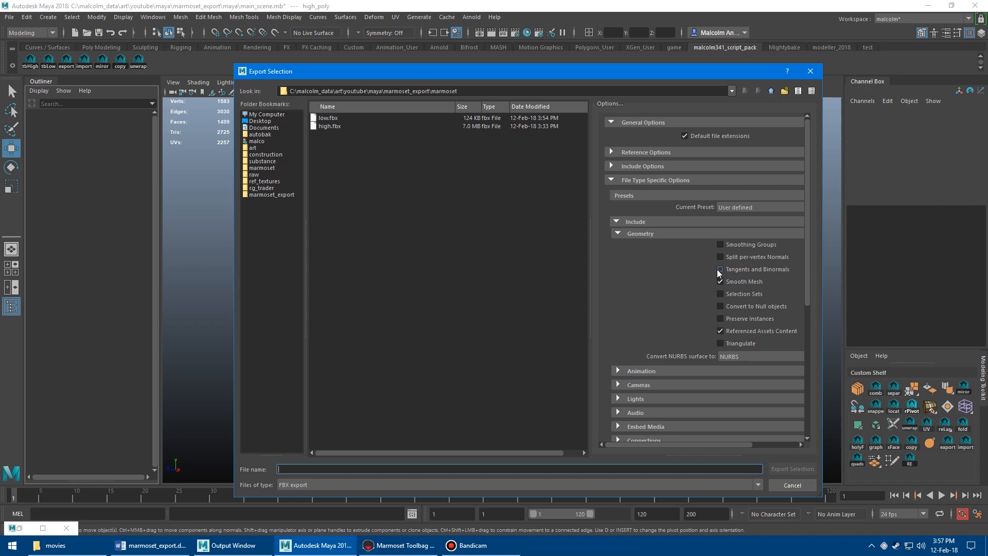
pyautogui.click(721, 269)
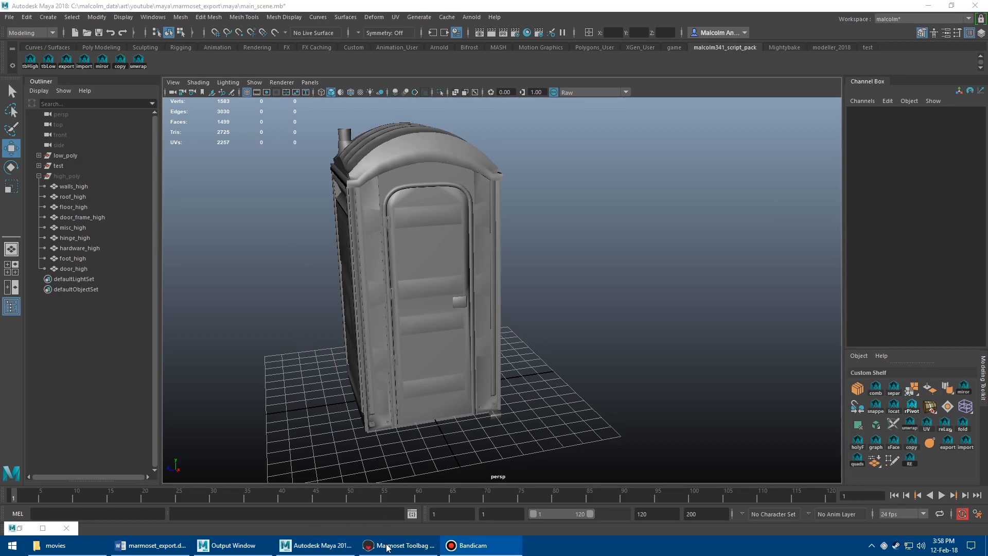
# - In Toolbag's baker_scene, expand the Bake Group's High and Low sets and select door_low
pyautogui.click(398, 545)
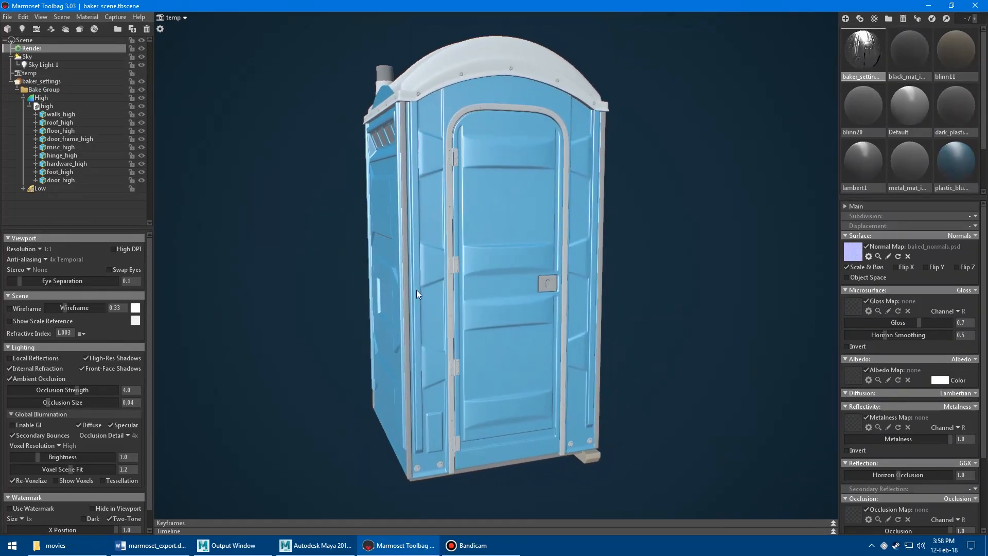
pyautogui.click(59, 180)
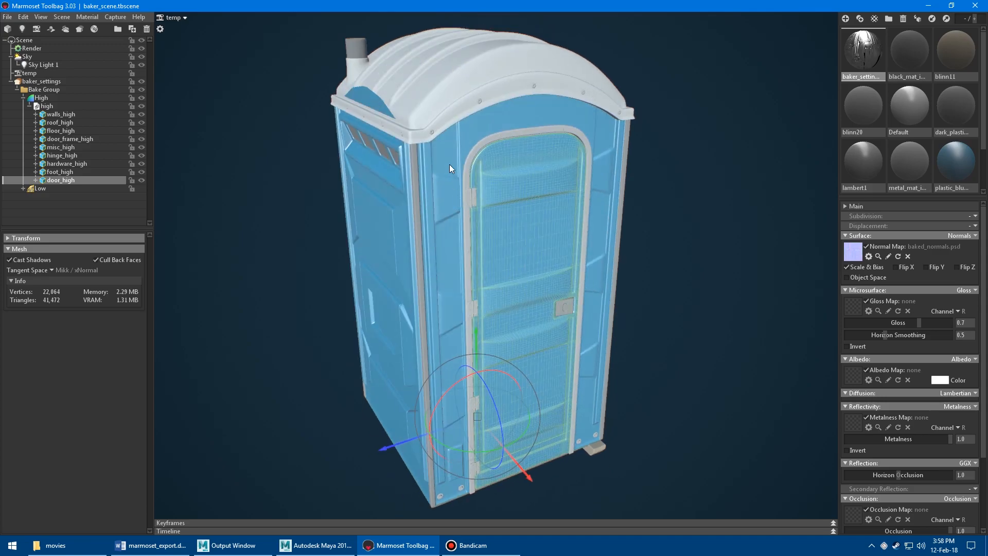
pyautogui.click(60, 115)
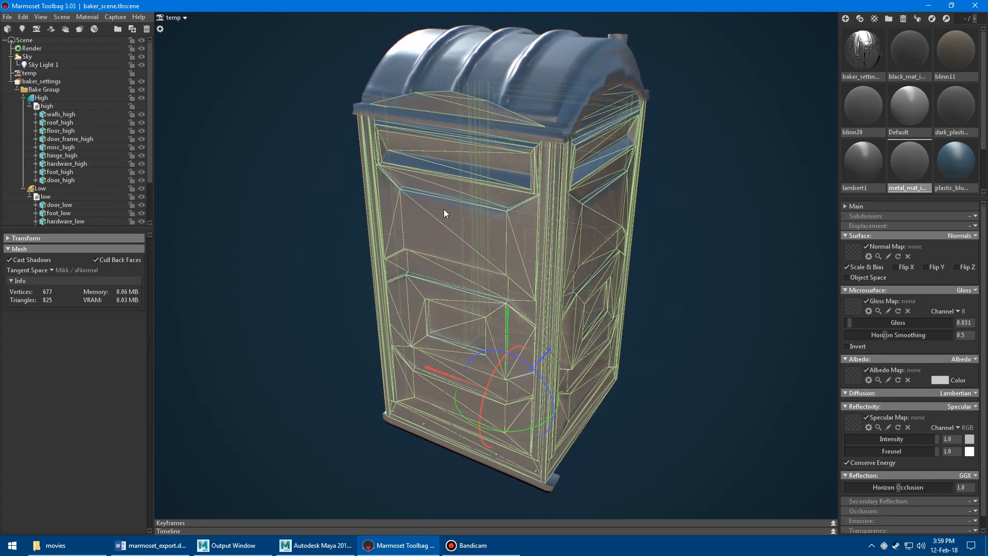
pyautogui.click(59, 204)
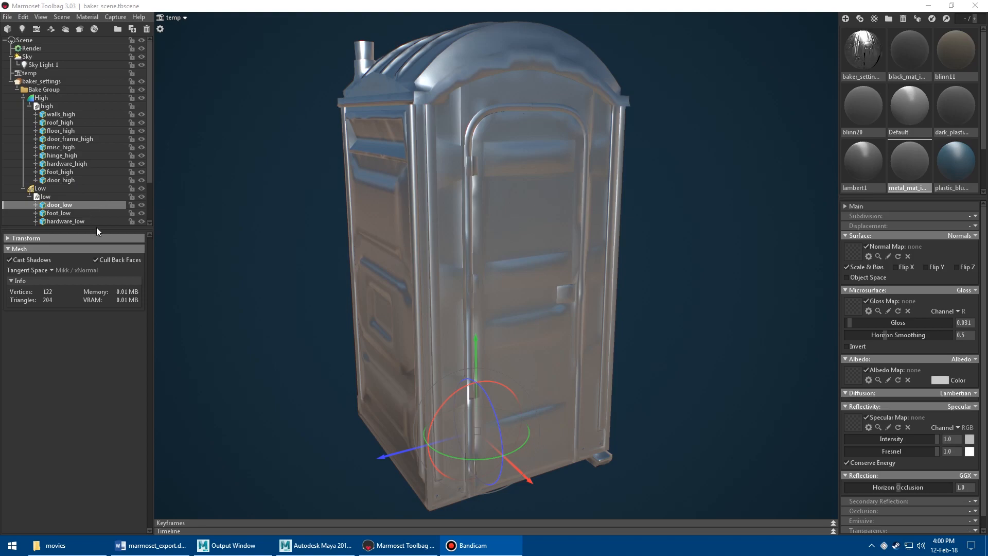
pyautogui.moveTo(261, 222)
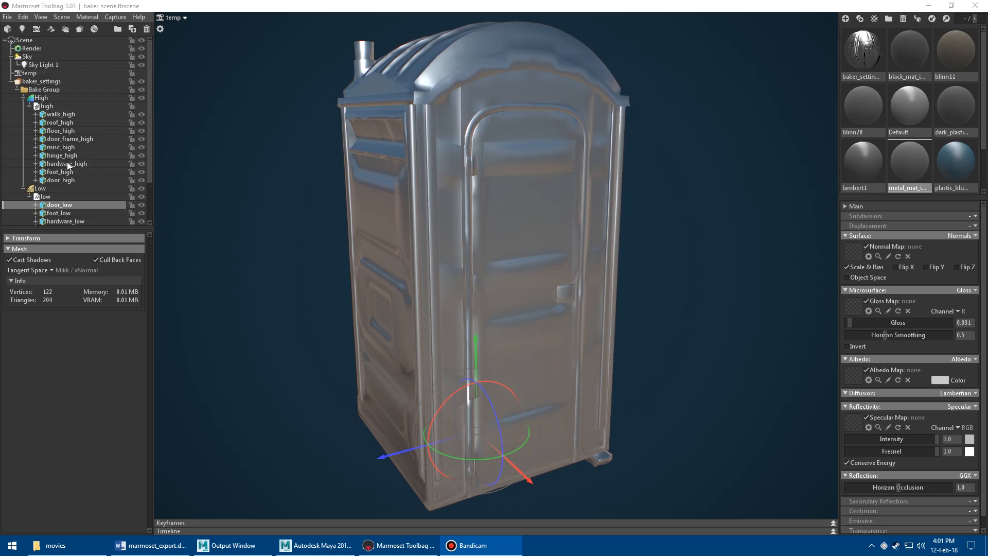
pyautogui.moveTo(44, 171)
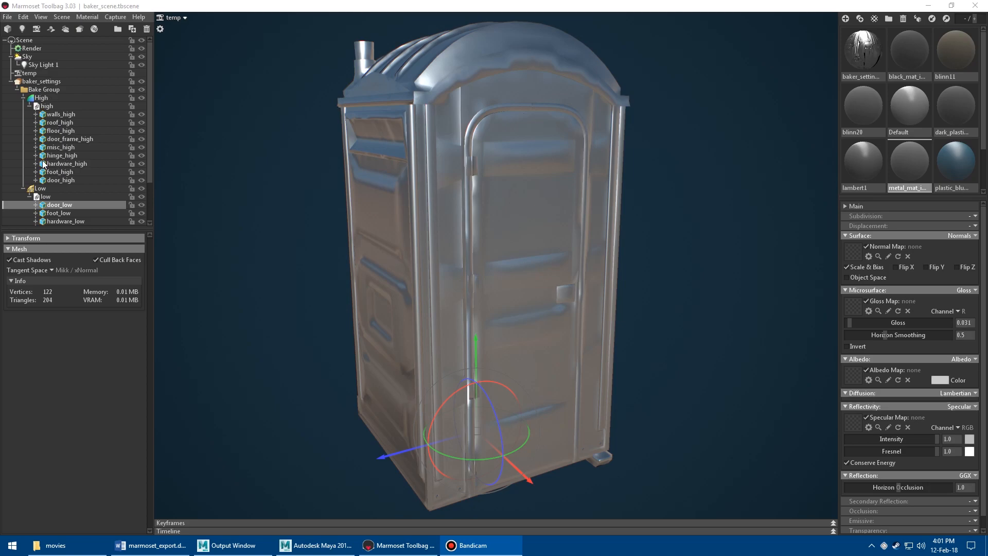
pyautogui.moveTo(58, 168)
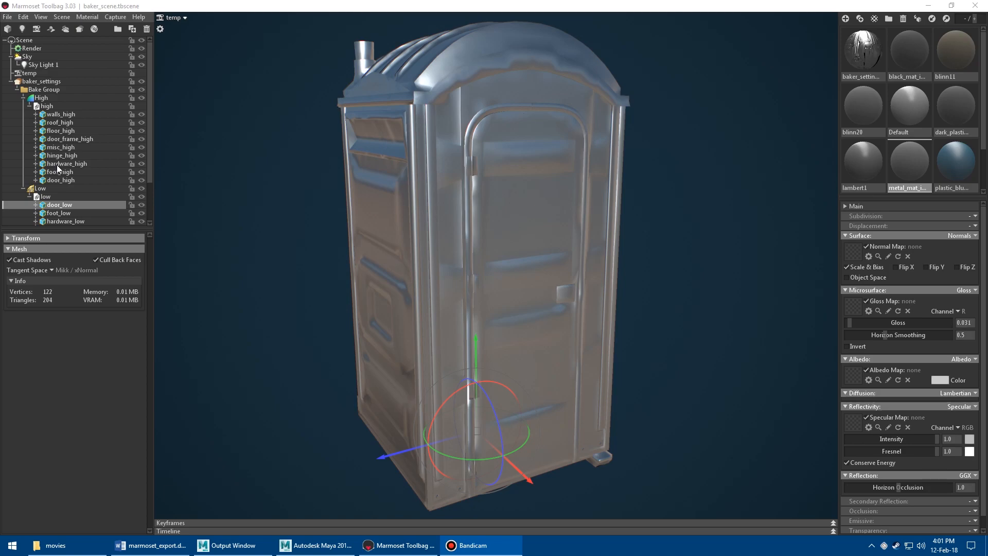
pyautogui.moveTo(35, 107)
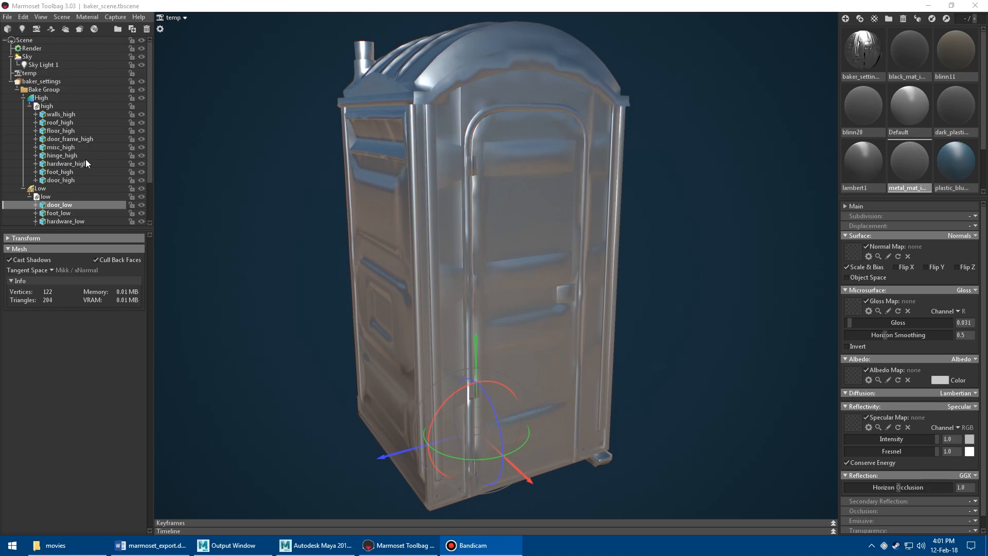
pyautogui.scroll(-3)
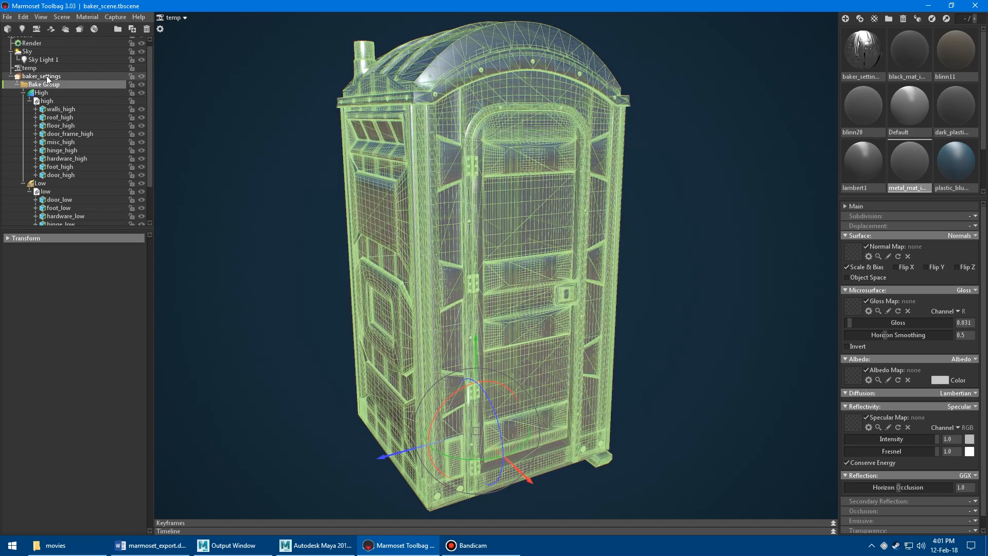
pyautogui.click(41, 75)
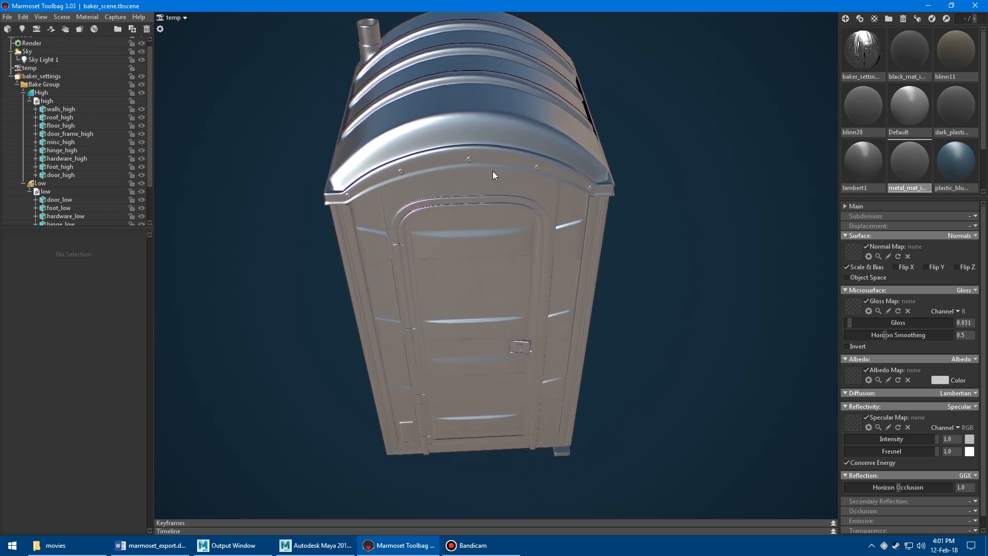
pyautogui.moveTo(491, 189); pyautogui.dragTo(615, 192)
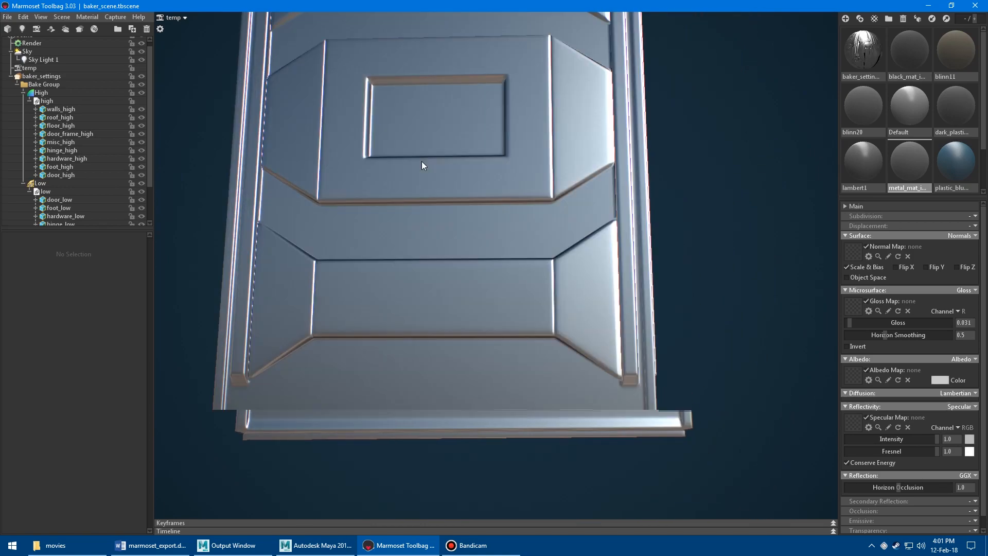
pyautogui.moveTo(422, 165); pyautogui.dragTo(354, 159)
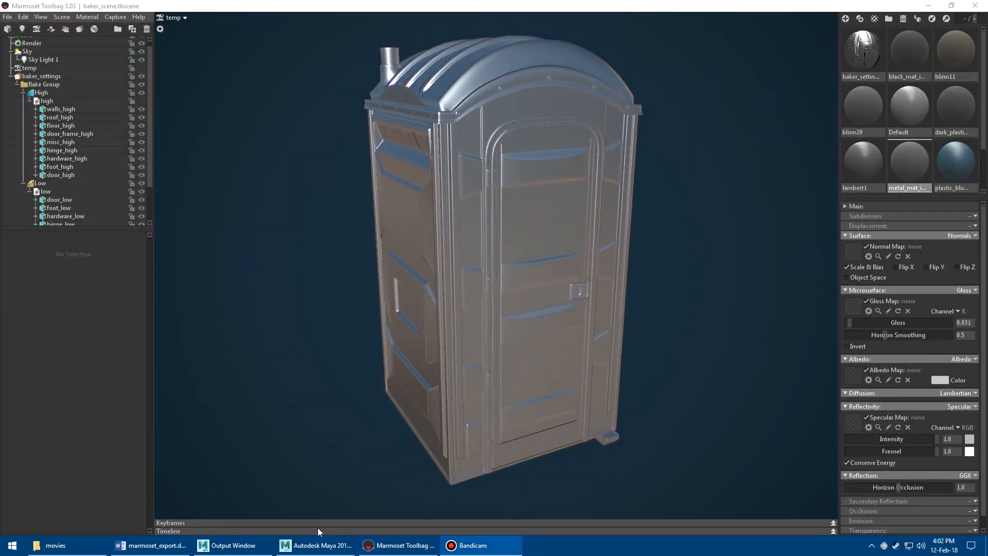
# - Back in Maya, expand low_poly in the Outliner and inspect its door_low part
pyautogui.click(317, 545)
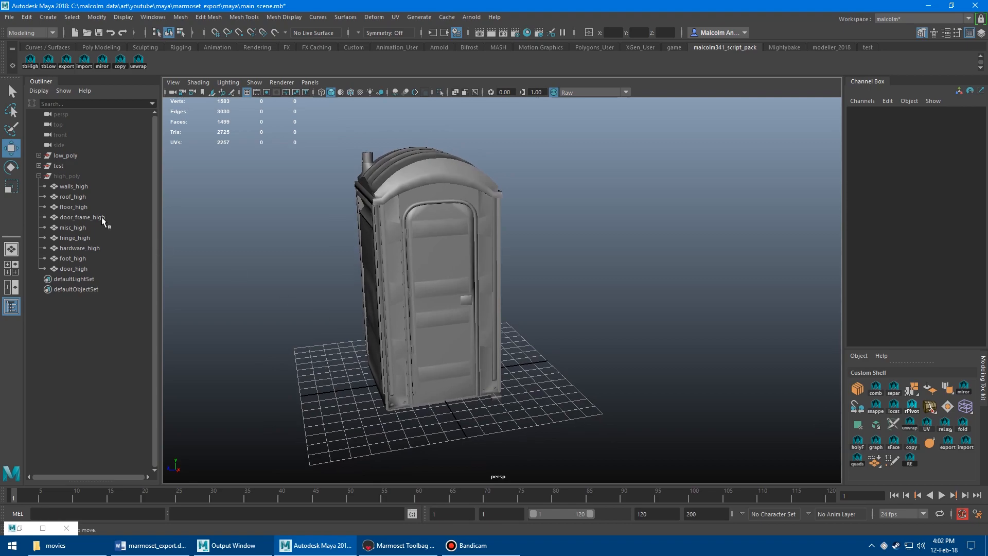
pyautogui.click(64, 176)
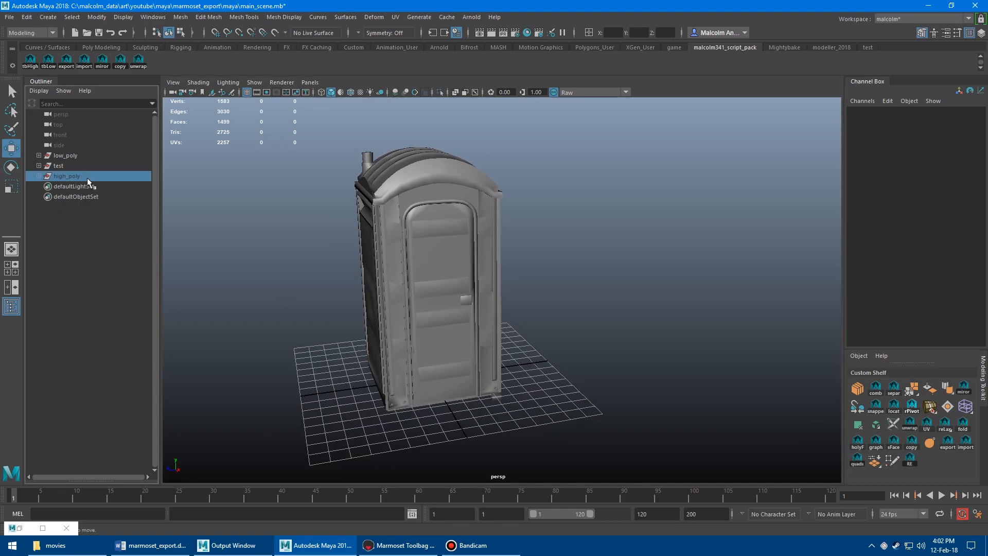
pyautogui.click(65, 156)
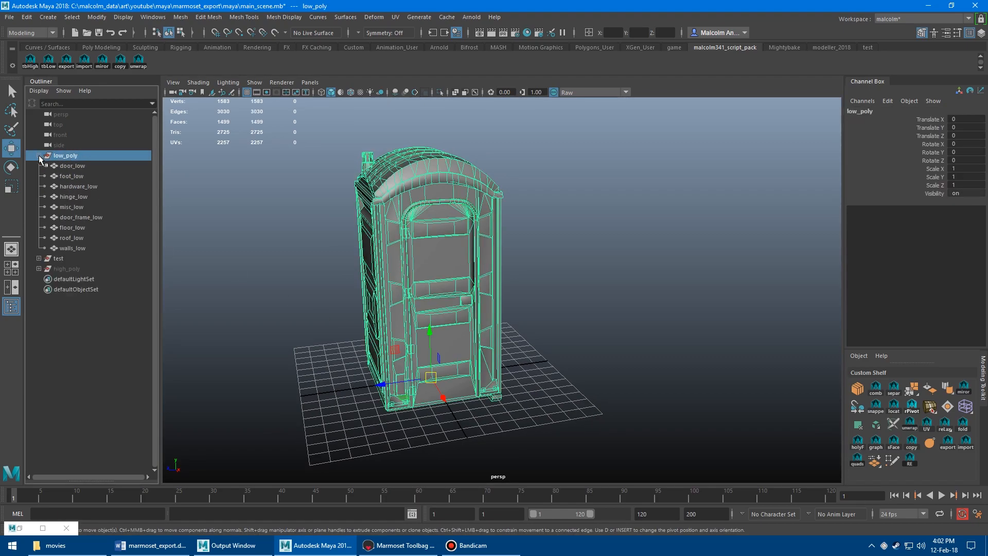
pyautogui.click(82, 216)
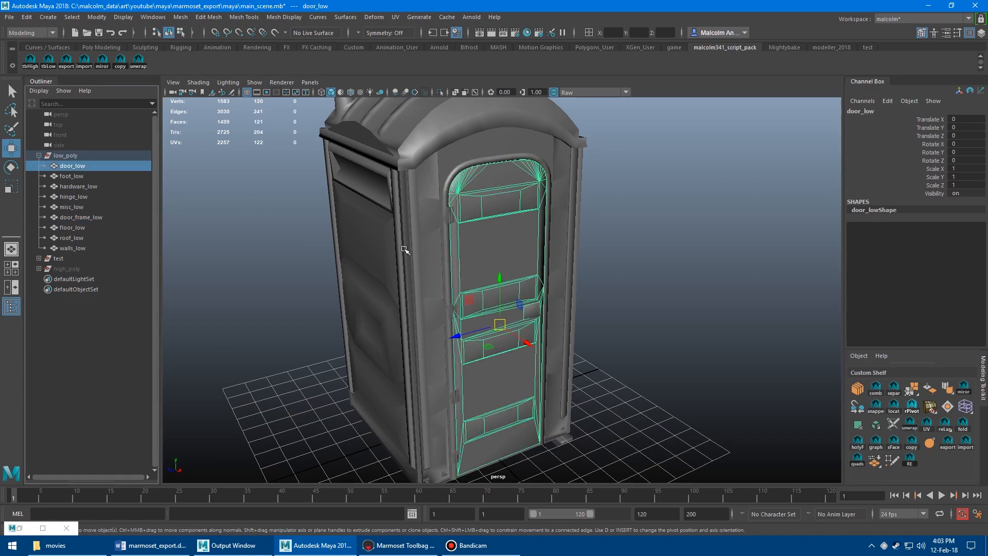
# - Collapse low_poly, then expand high_poly and add the spheres into it
pyautogui.click(65, 155)
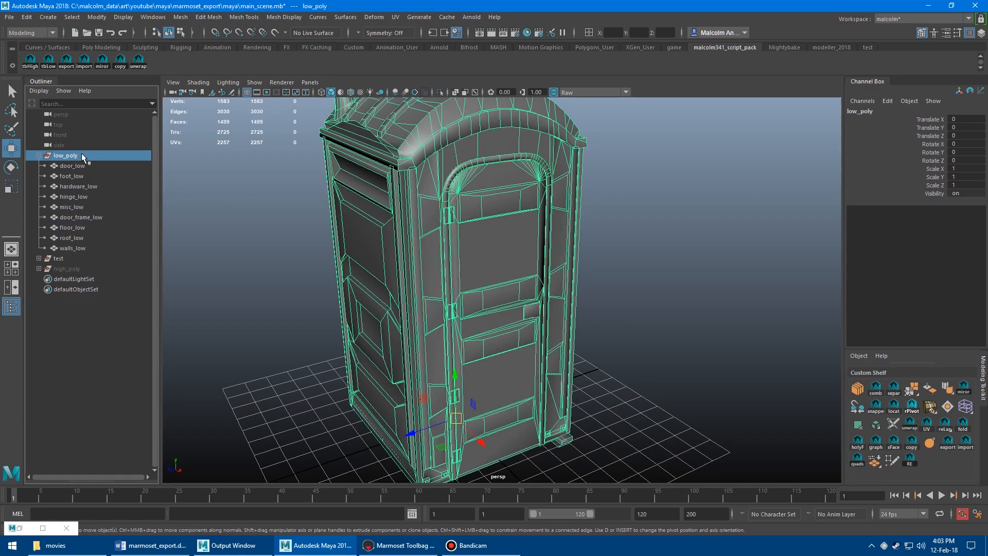
pyautogui.click(39, 155)
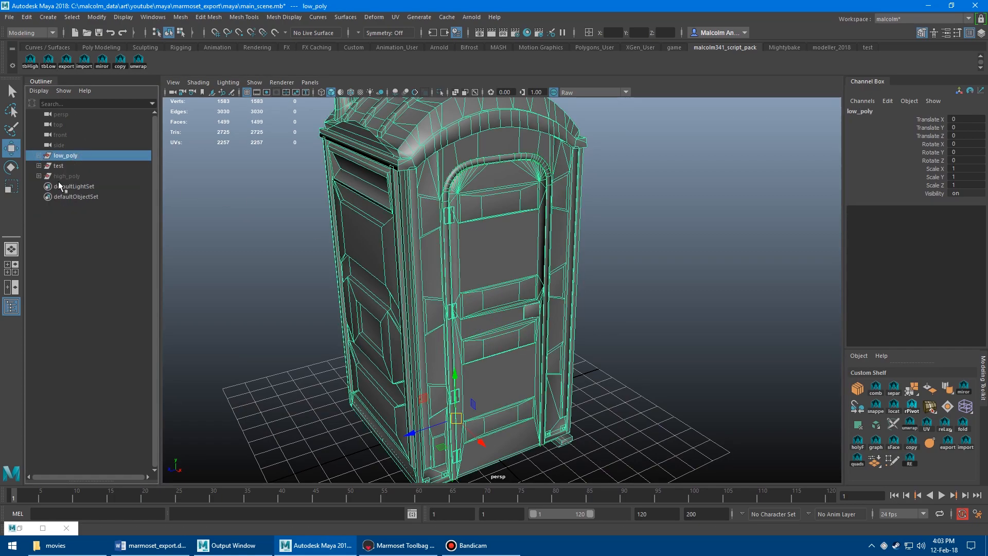
pyautogui.click(67, 176)
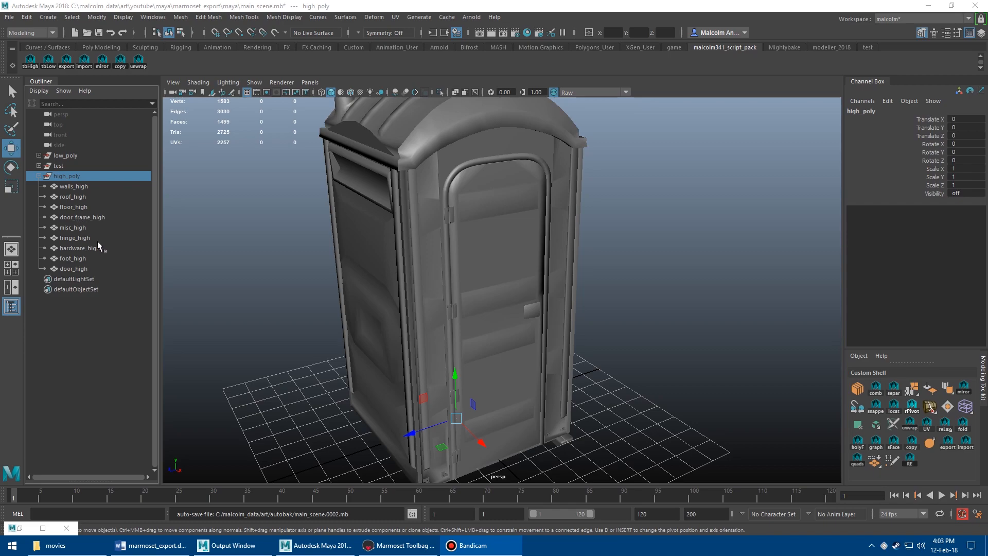
pyautogui.click(38, 165)
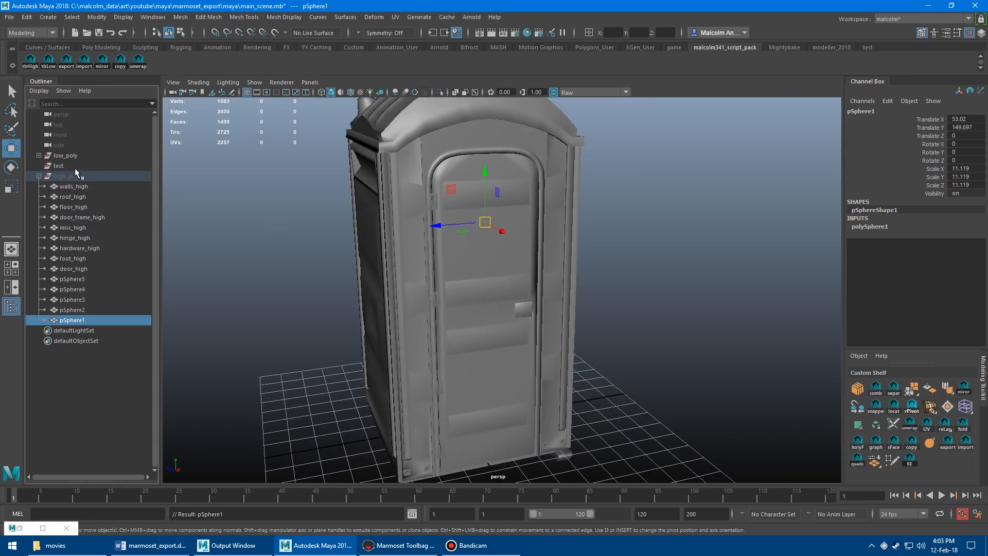
# - Show high_poly instead of low_poly and re-export it as high.fbx with tbHigh
pyautogui.click(67, 176)
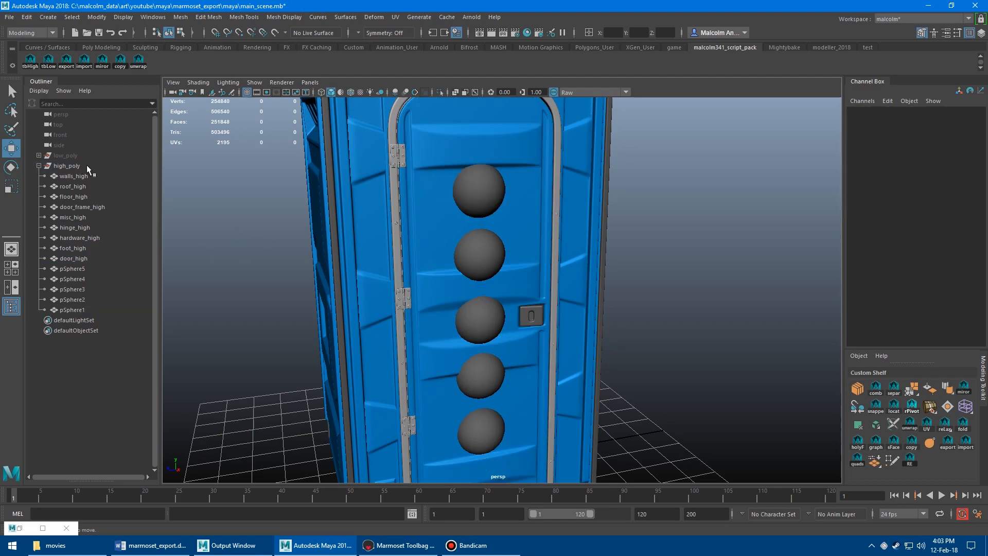
pyautogui.click(67, 165)
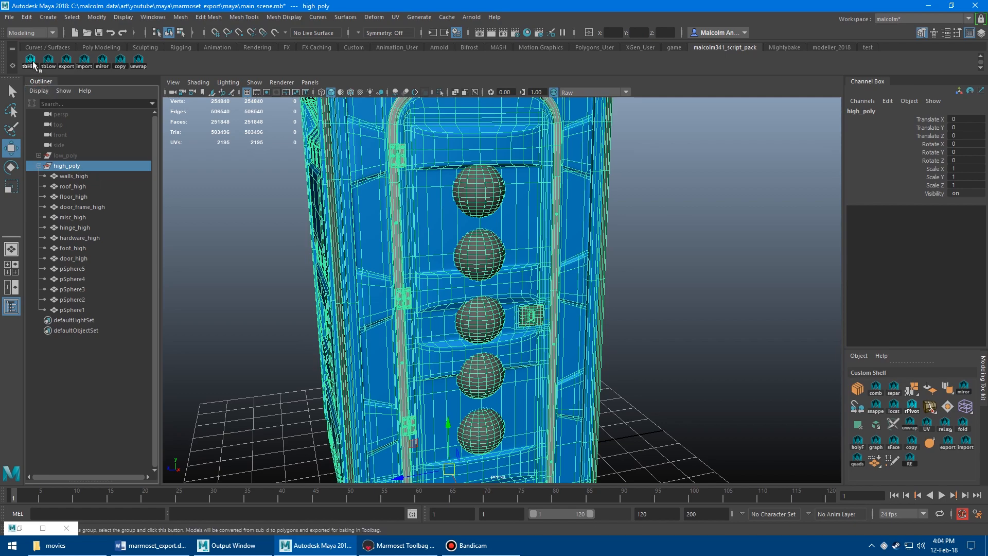
pyautogui.click(65, 61)
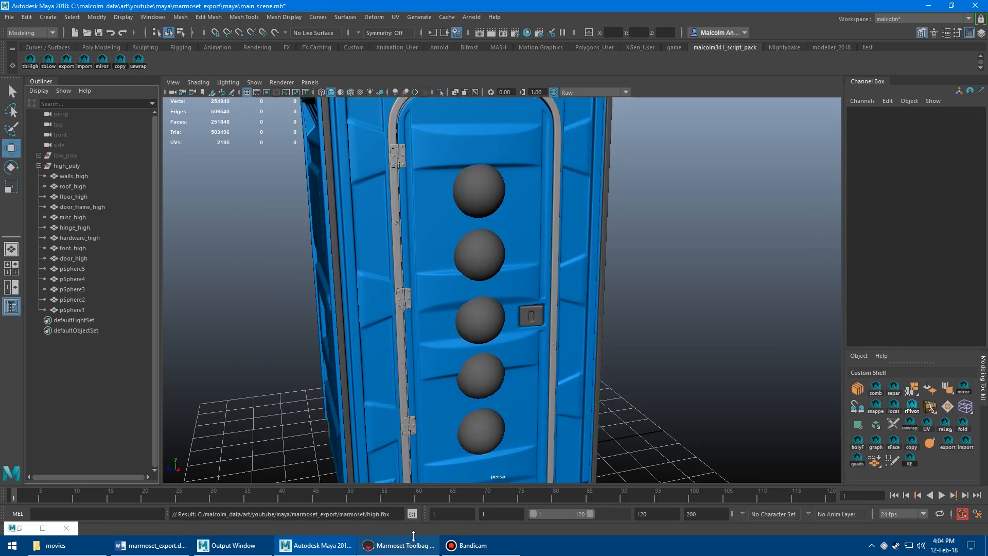
pyautogui.click(398, 545)
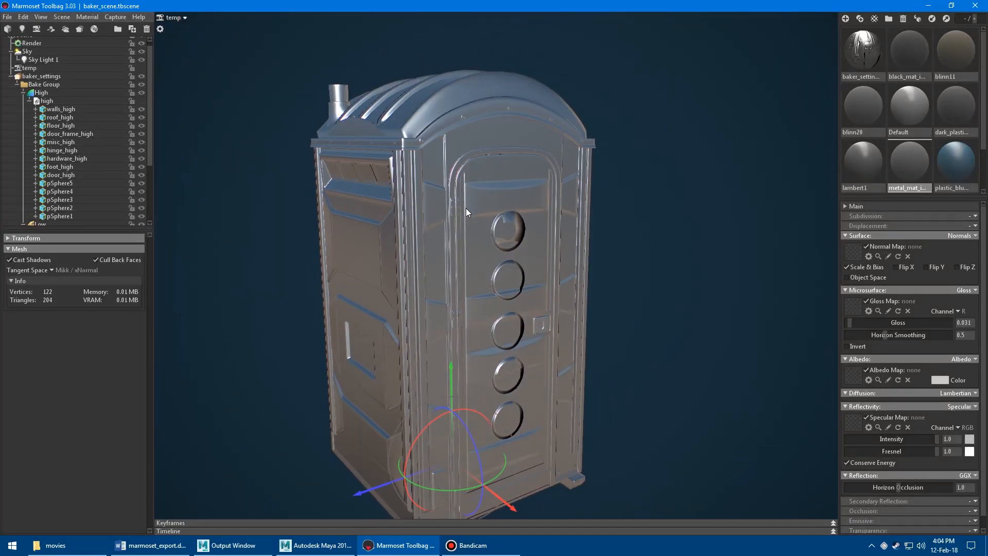
# - Check misc_high's mesh, then view the Low set's cage settings with maximum offset 6.323
pyautogui.click(60, 142)
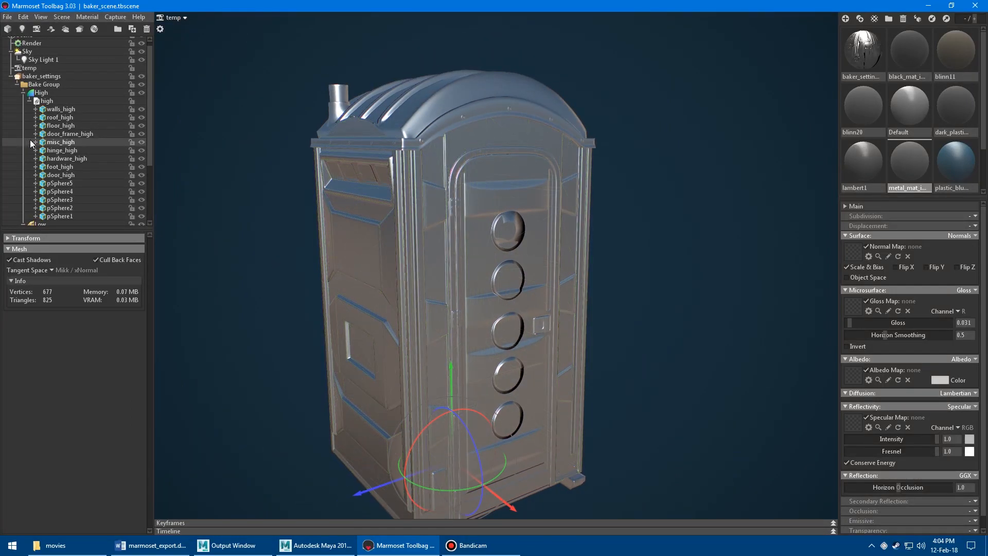
pyautogui.click(42, 76)
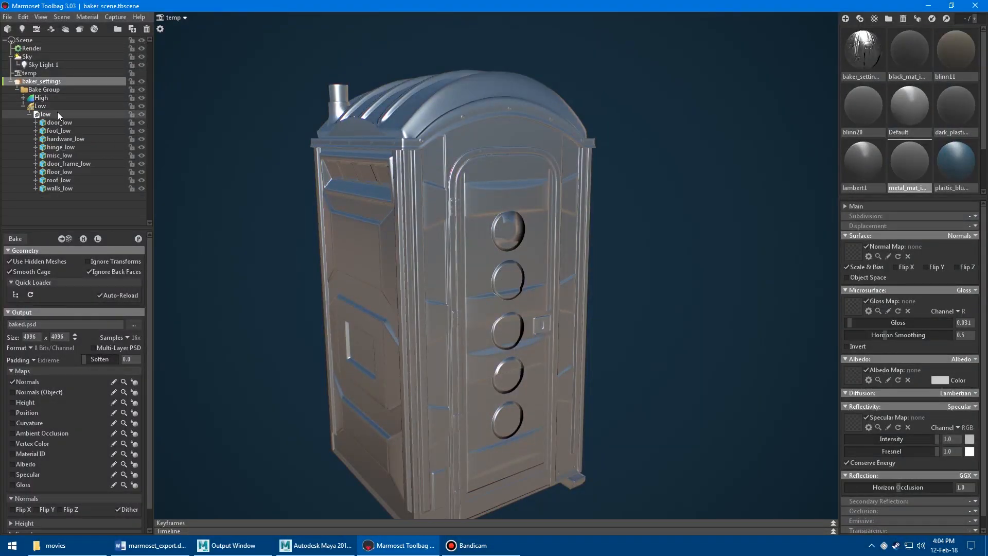
pyautogui.click(39, 106)
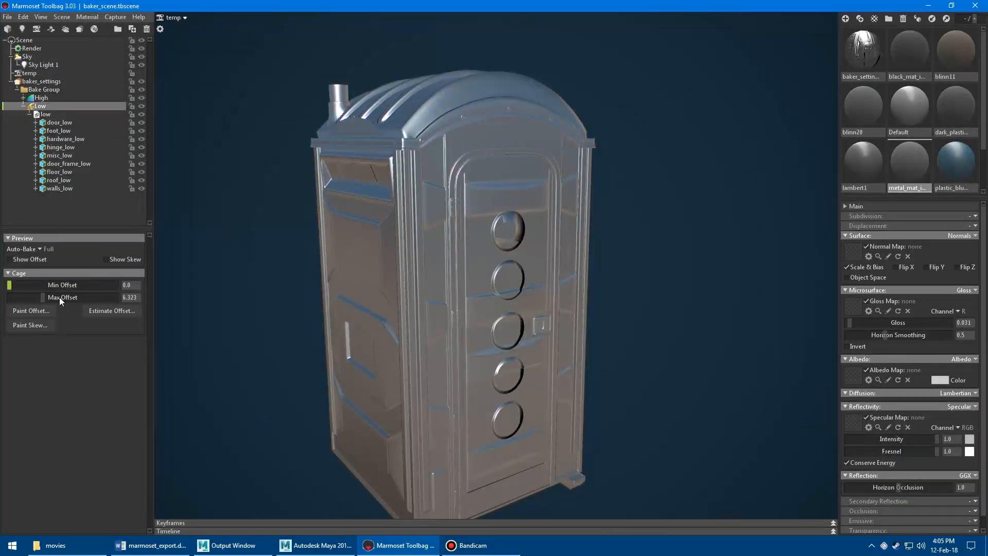